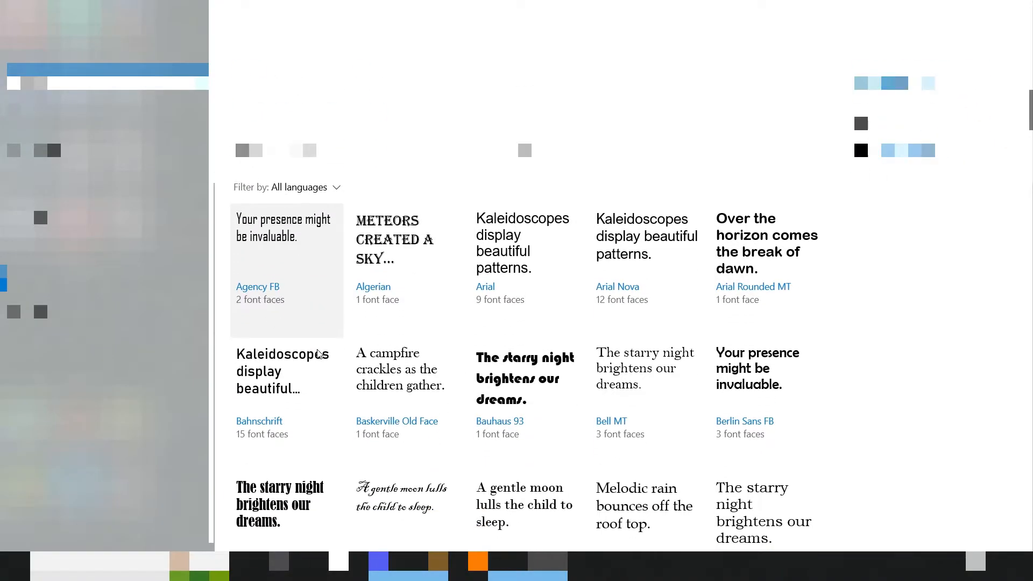
pyautogui.scroll(-3)
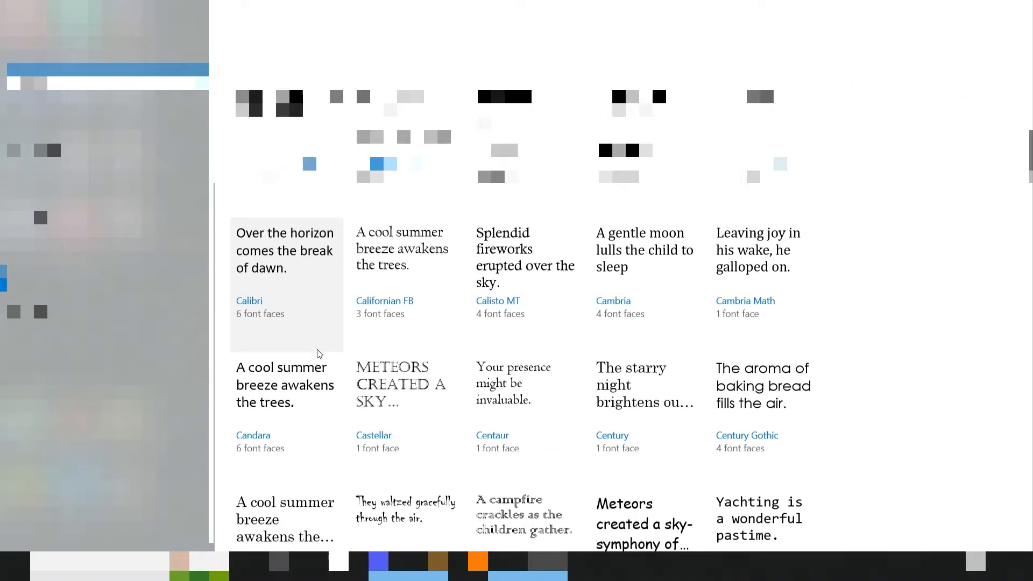
pyautogui.scroll(-3)
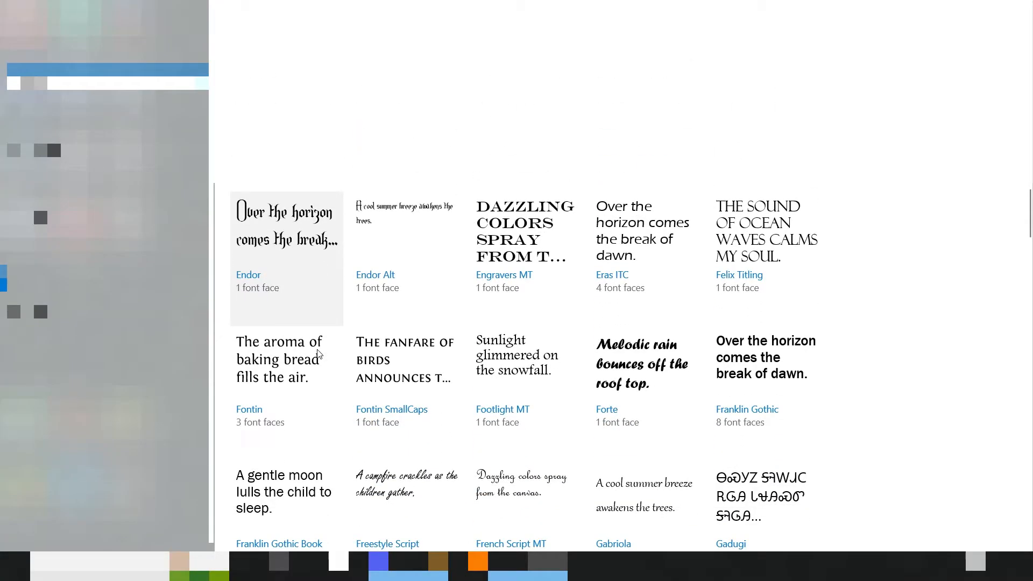